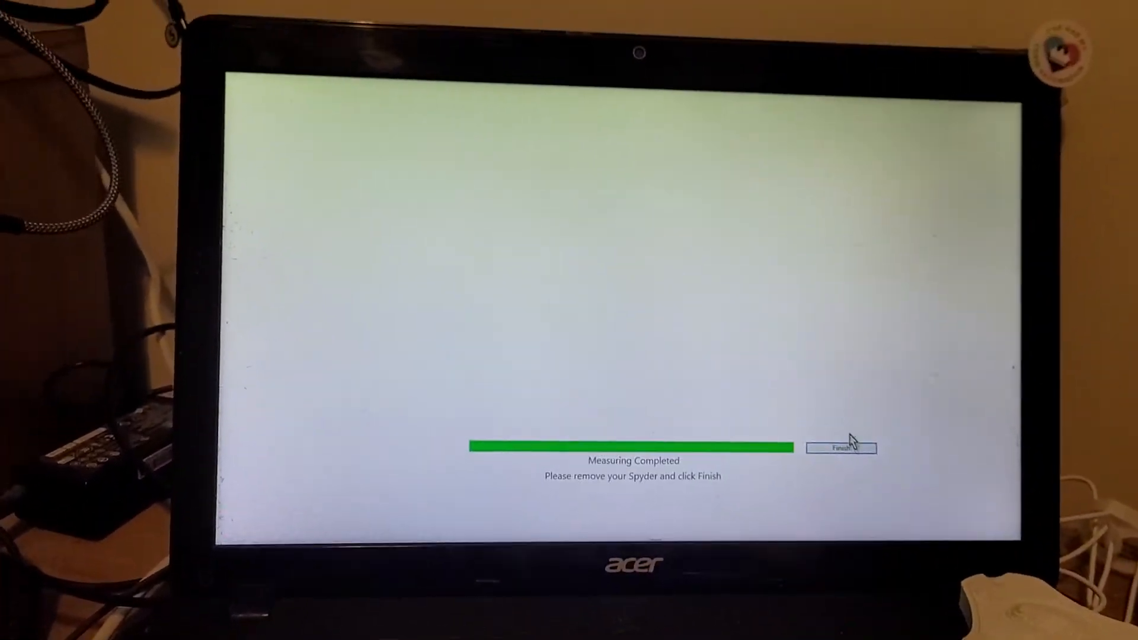
Finish measuring and save the new display profile as 'Acer Generic PnP-1'
{"action": "left_click", "coordinate": [842, 448]}
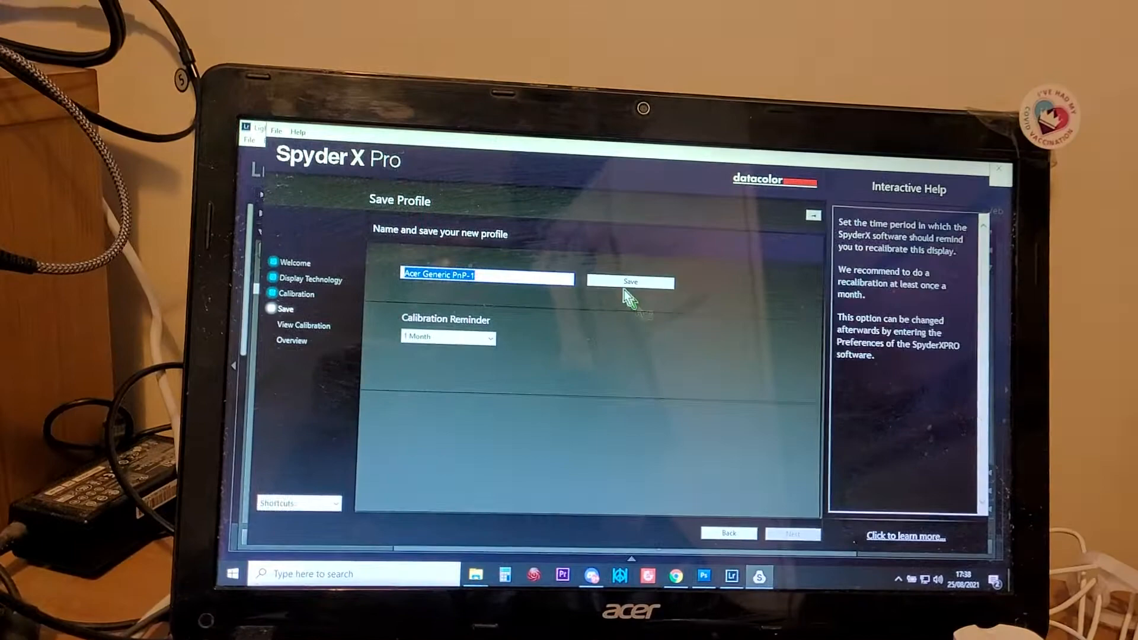
{"action": "left_click", "coordinate": [630, 282]}
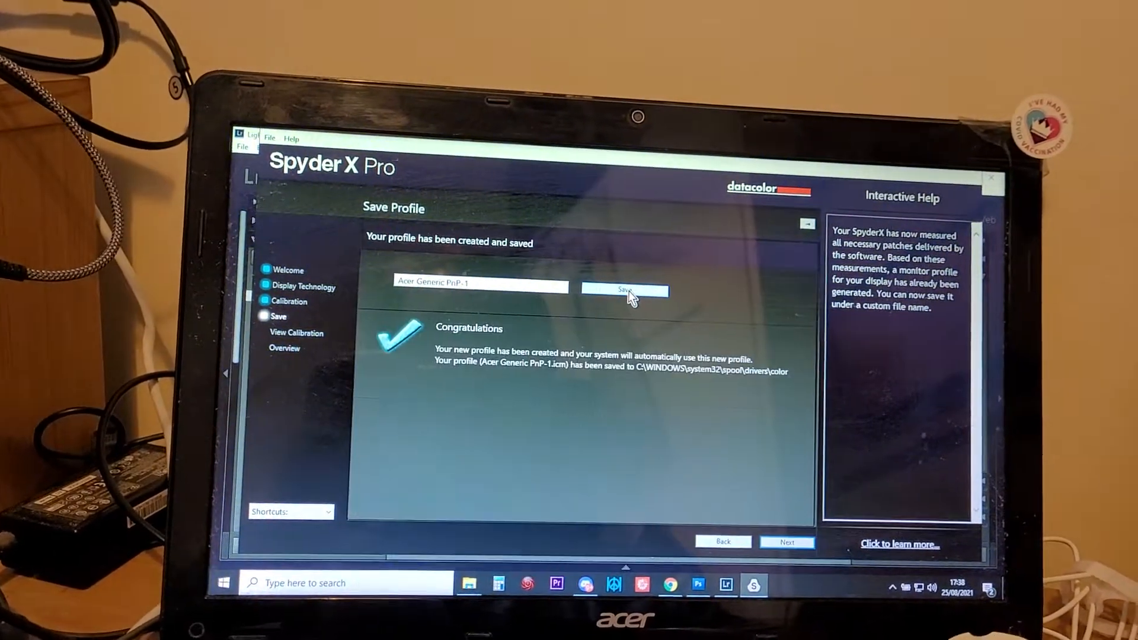
{"action": "left_click", "coordinate": [785, 542]}
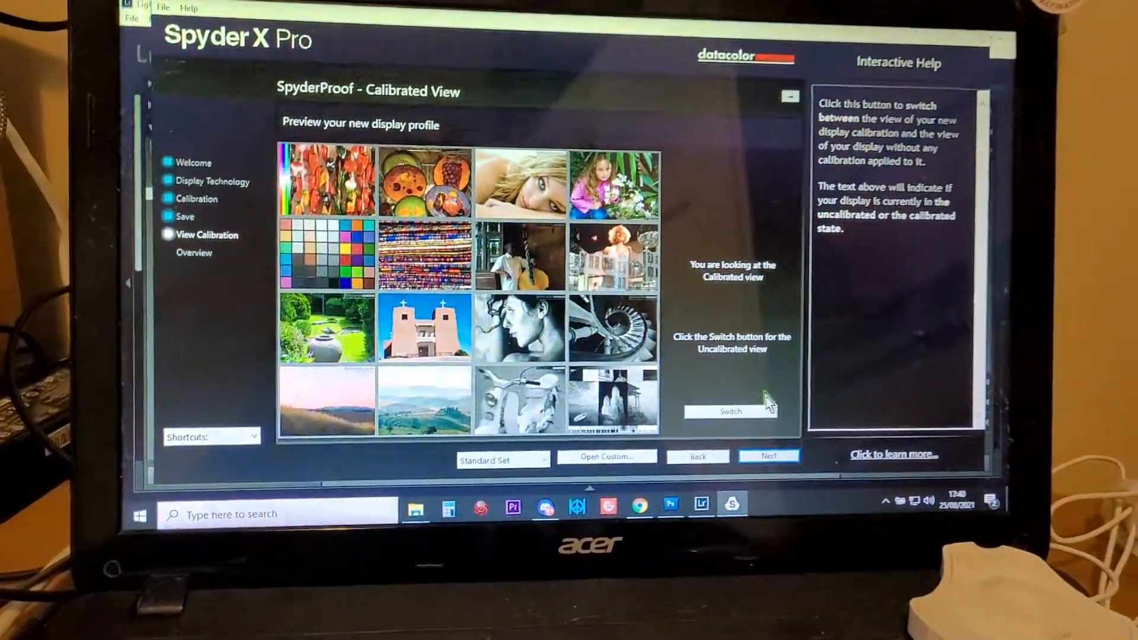
Toggle the SpyderProof sample photos between Uncalibrated and Calibrated View several times
{"action": "left_click", "coordinate": [730, 411]}
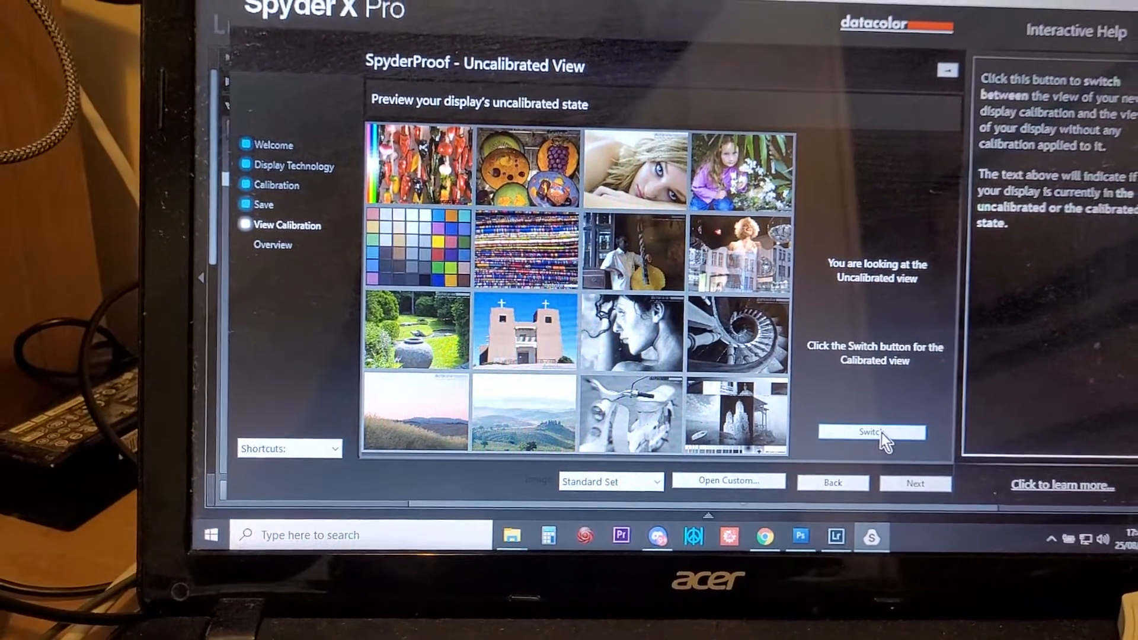
{"action": "left_click", "coordinate": [870, 433]}
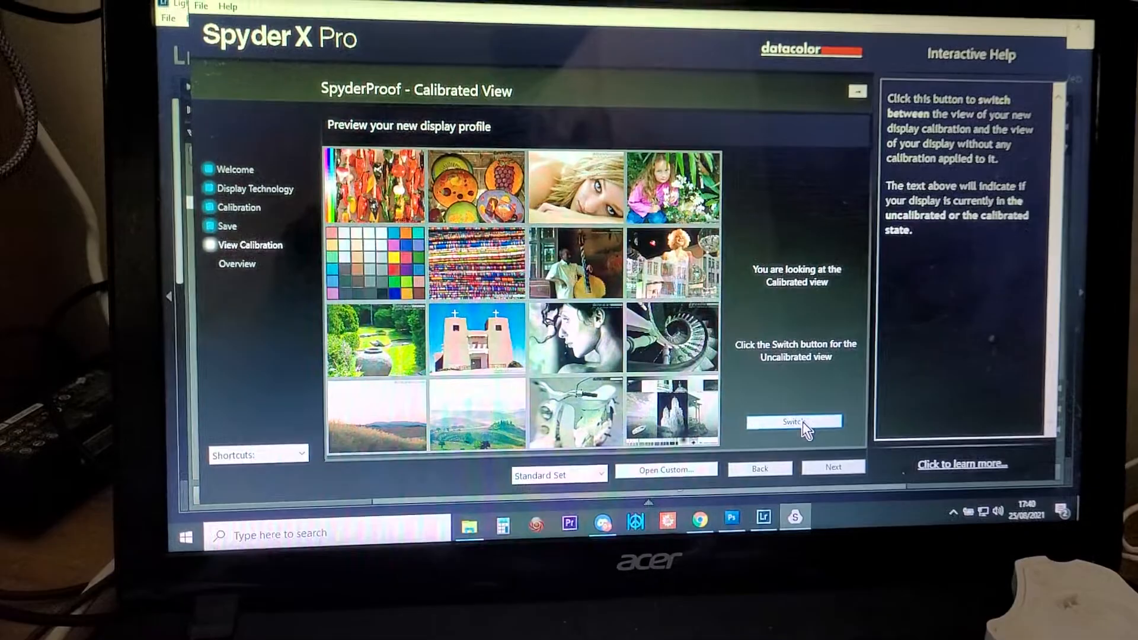
{"action": "left_click", "coordinate": [794, 421]}
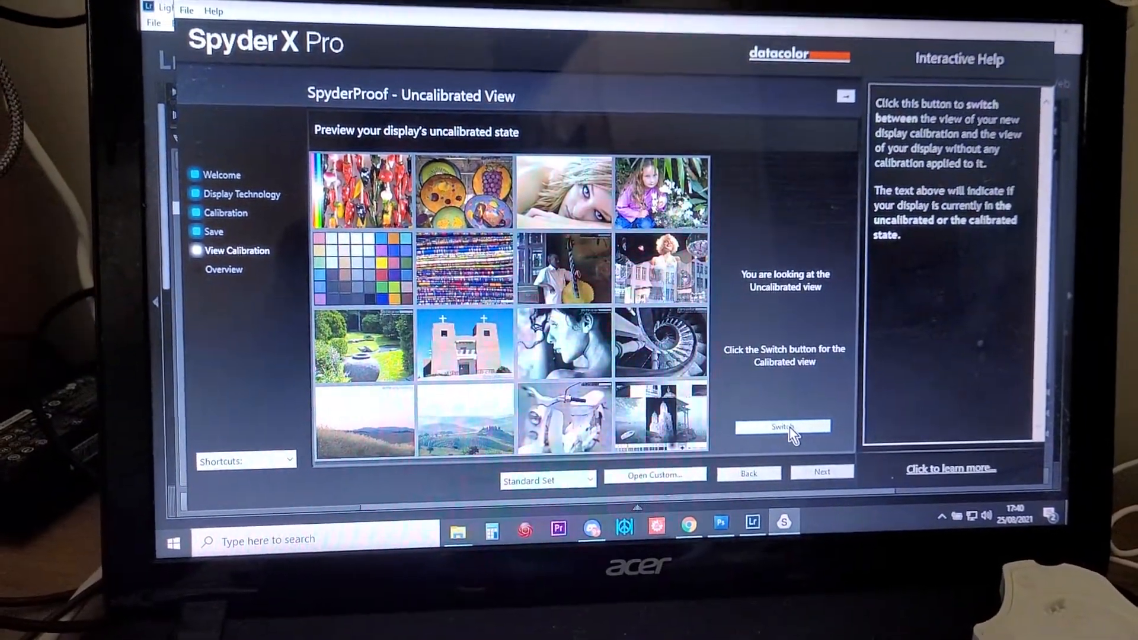
{"action": "left_click", "coordinate": [782, 426]}
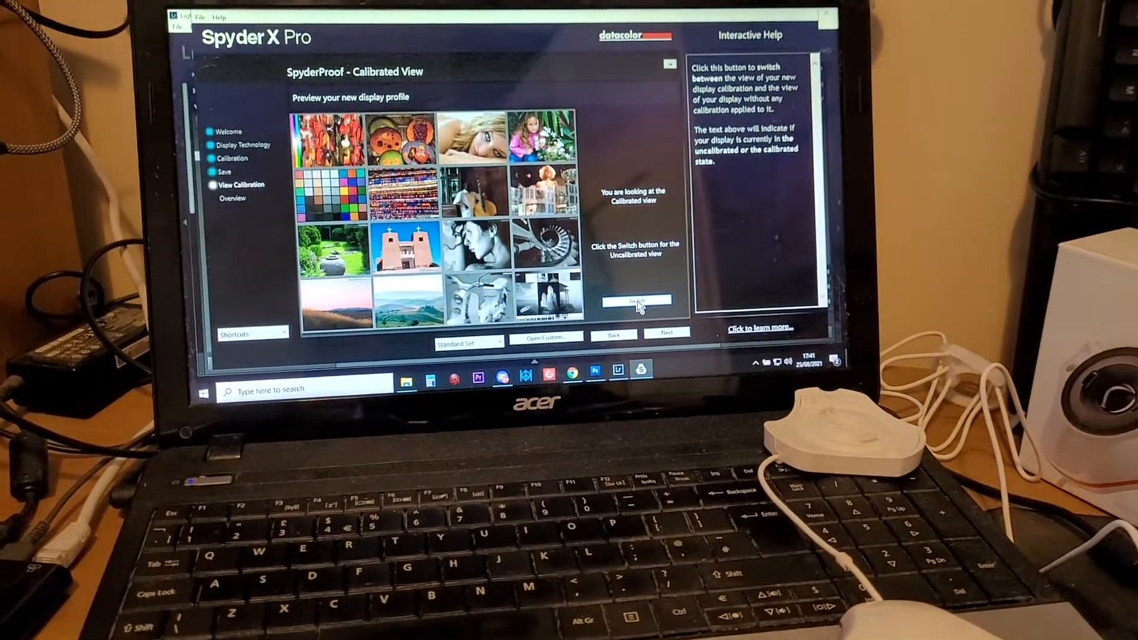
{"action": "left_click", "coordinate": [616, 380]}
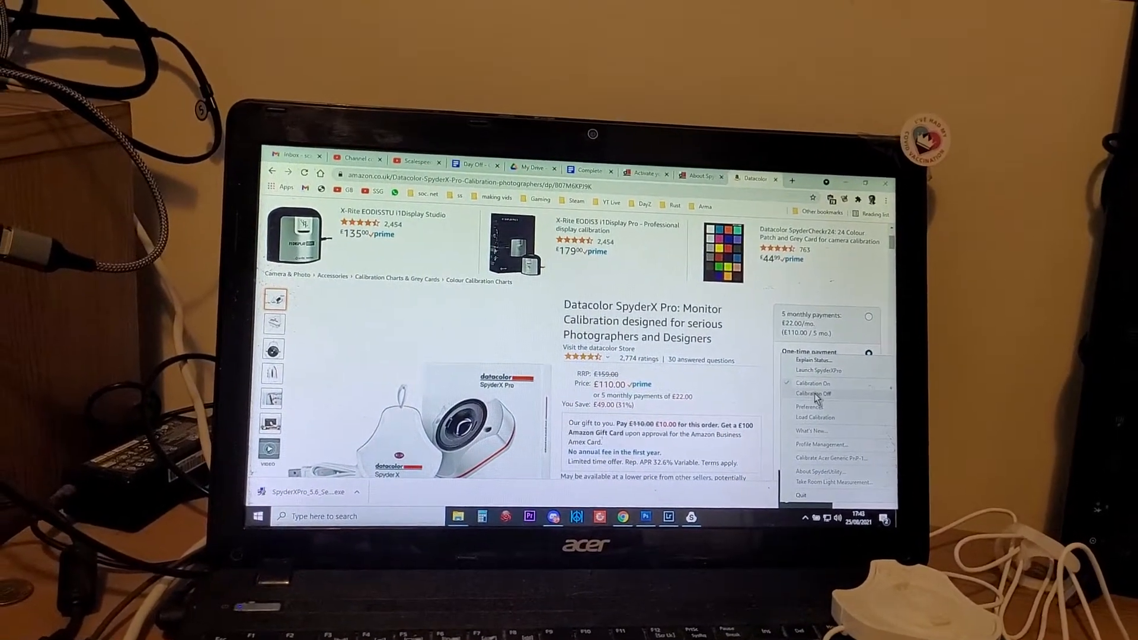
Bring SpyderProof forward and flip between Uncalibrated and Calibrated View, ending calibrated
{"action": "left_click", "coordinate": [818, 370]}
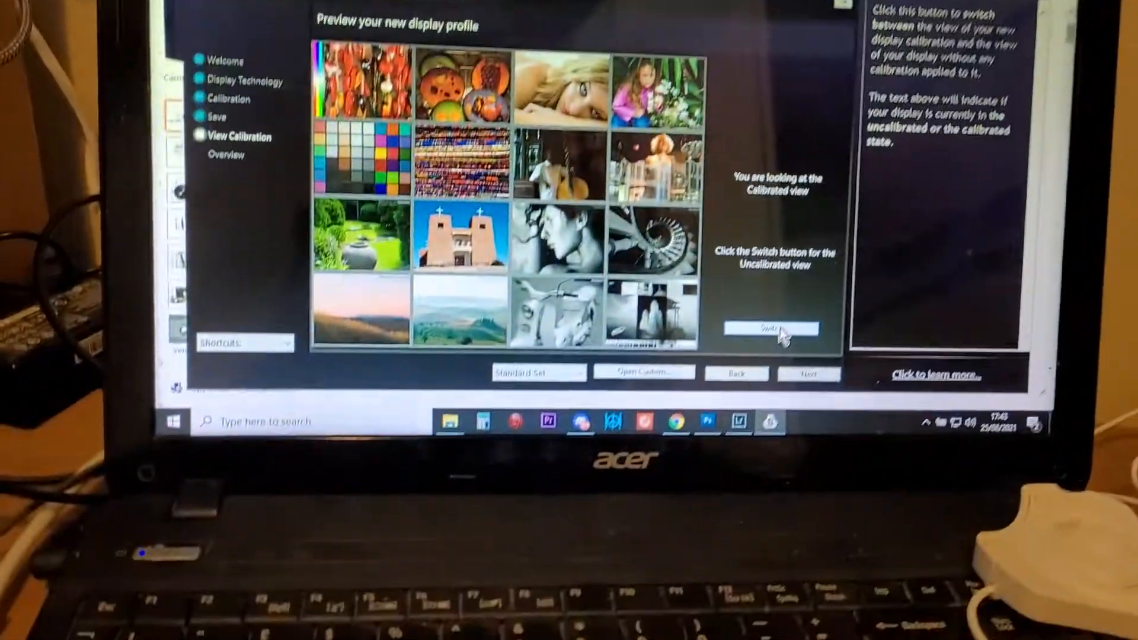
{"action": "left_click", "coordinate": [777, 327]}
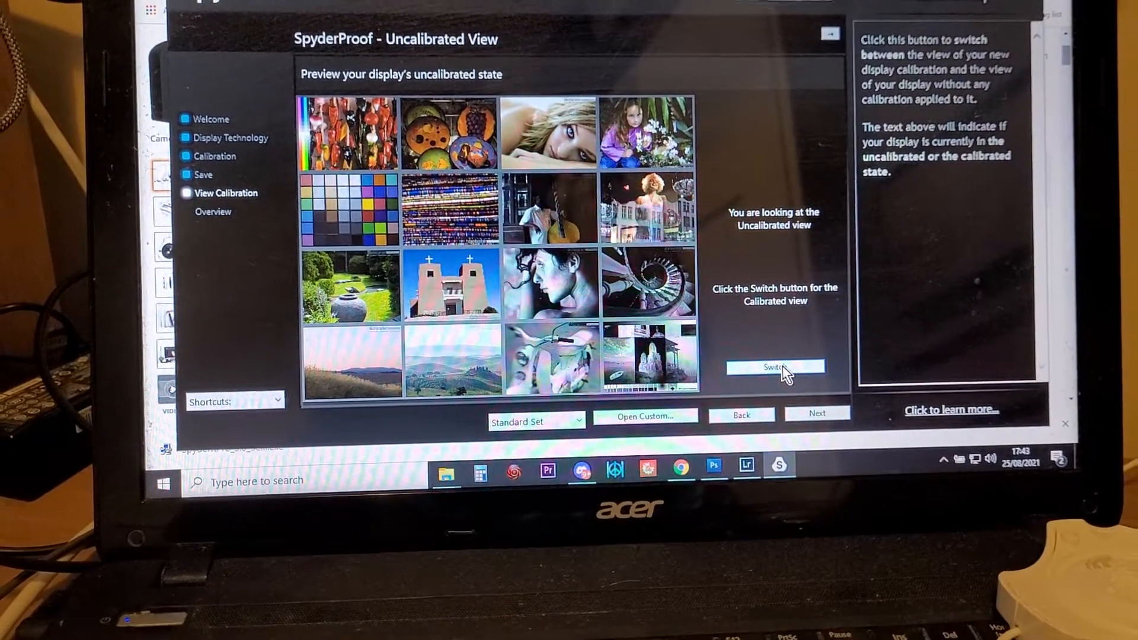
{"action": "left_click", "coordinate": [775, 366]}
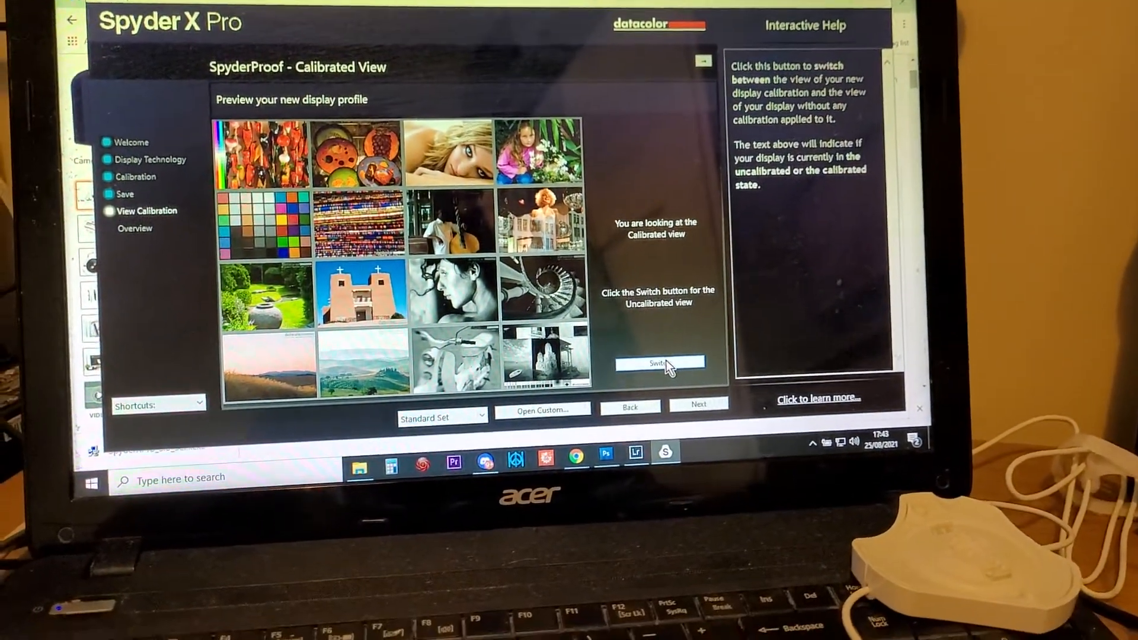
{"action": "left_click", "coordinate": [659, 363]}
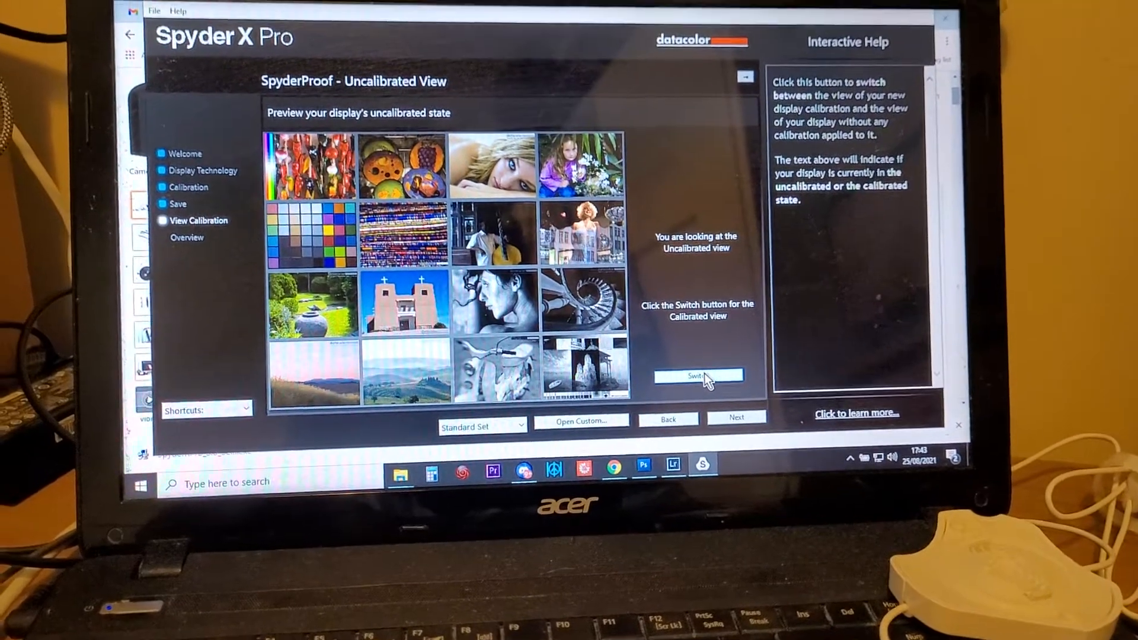
{"action": "left_click", "coordinate": [699, 376]}
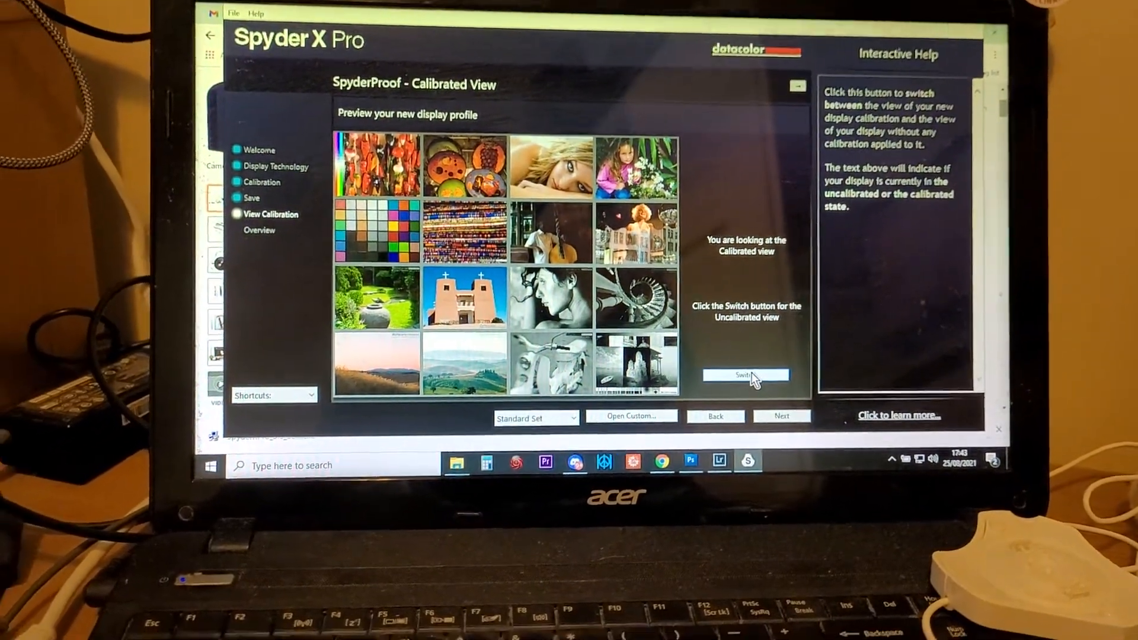